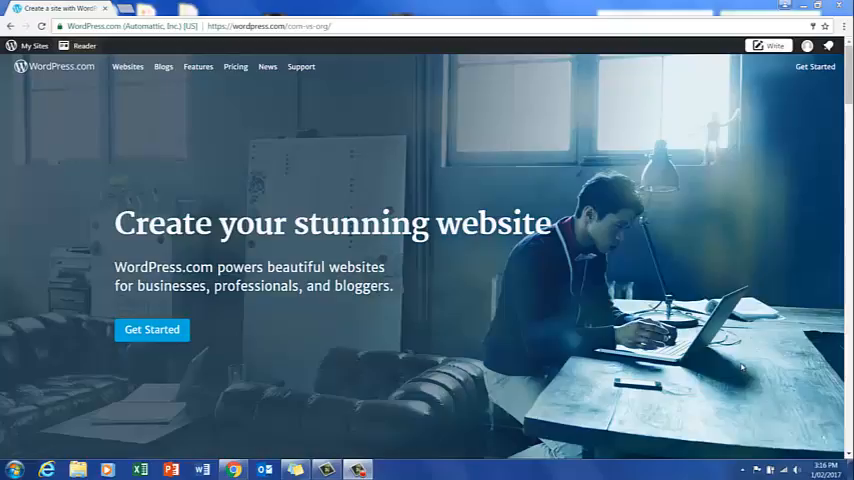
mouse_move(736, 392)
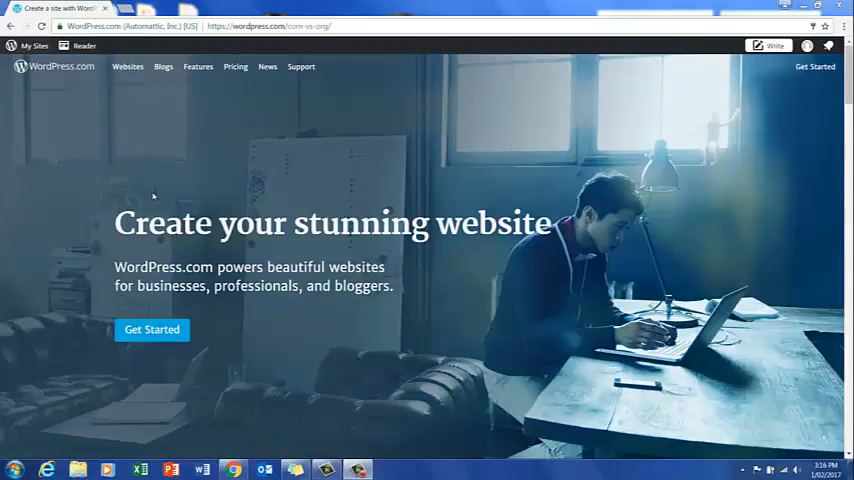
mouse_move(48, 90)
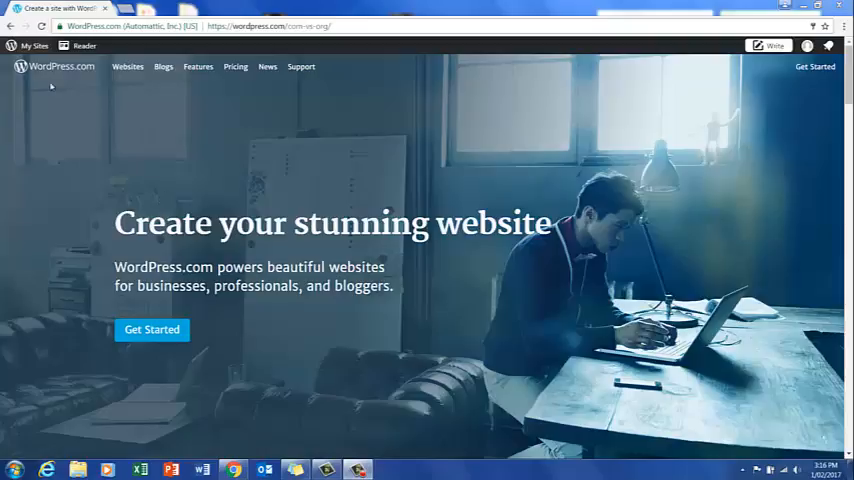
mouse_move(32, 52)
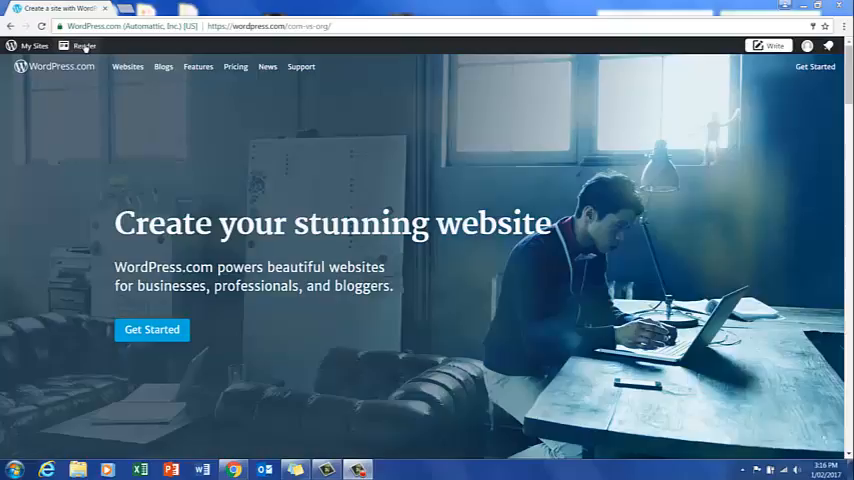
Bring up the My Sites management panel for the e-portfolio site.
click(30, 46)
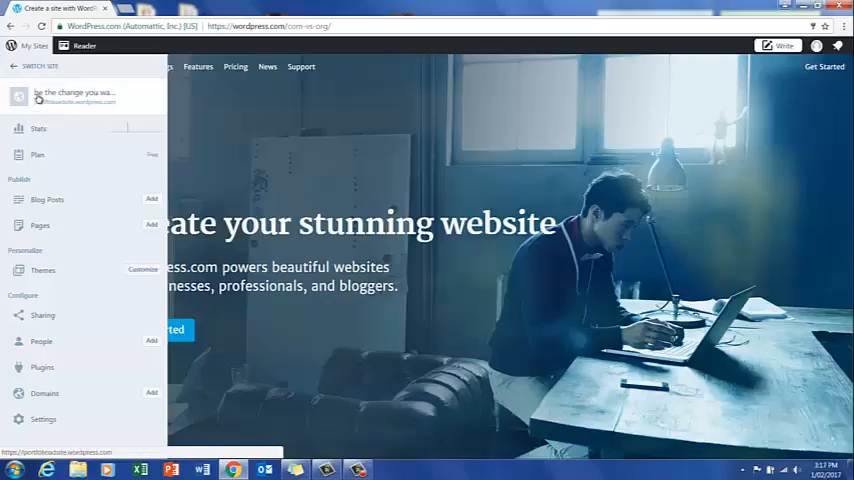
View Cherie's Home Page, reading the welcome text and revealing the Blog sub-page.
click(76, 92)
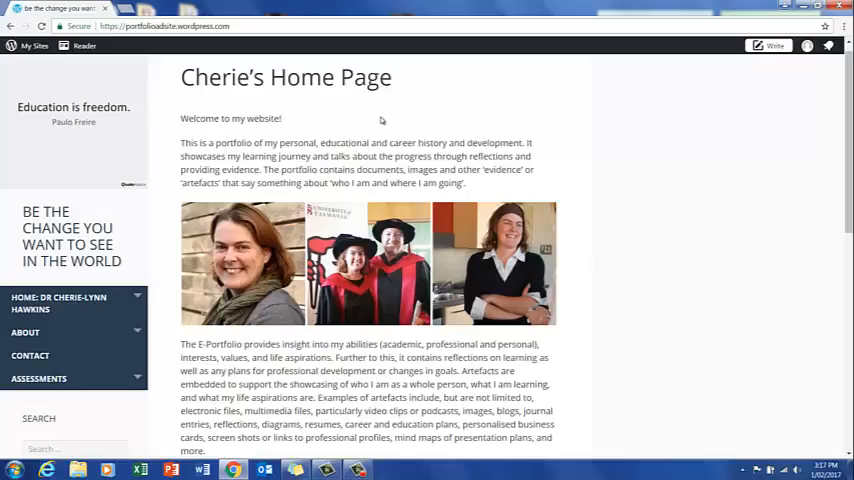
mouse_move(690, 288)
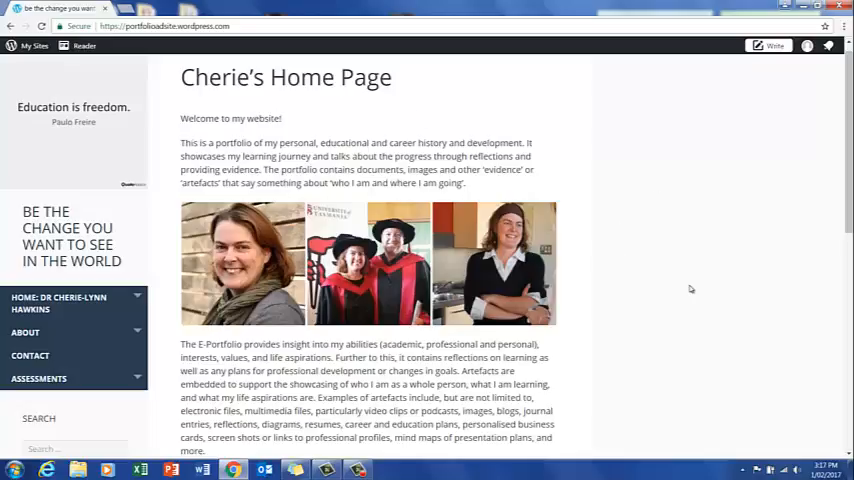
mouse_move(672, 292)
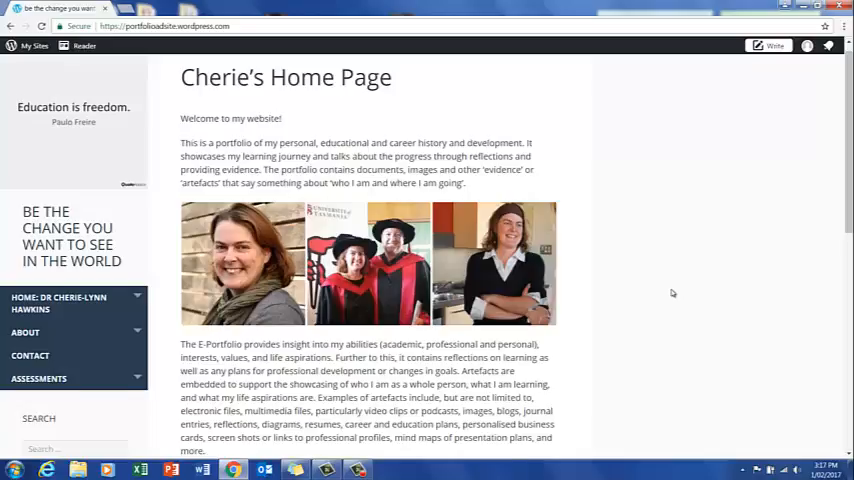
scroll(down, 3)
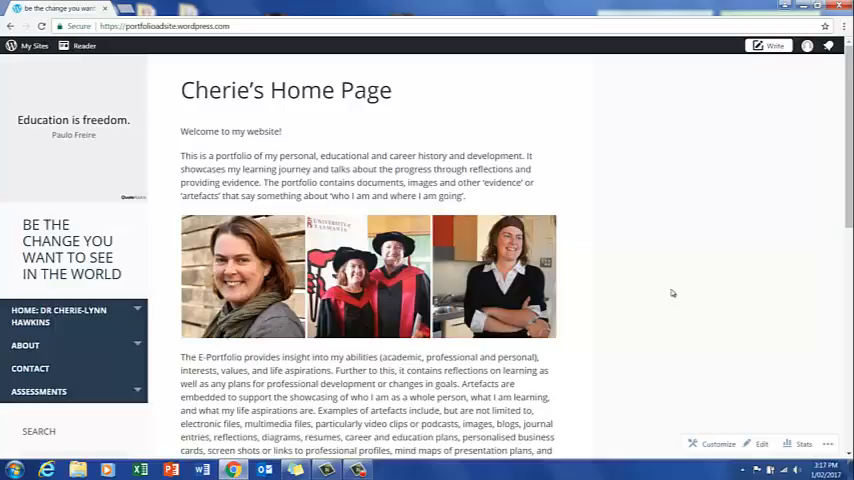
mouse_move(568, 296)
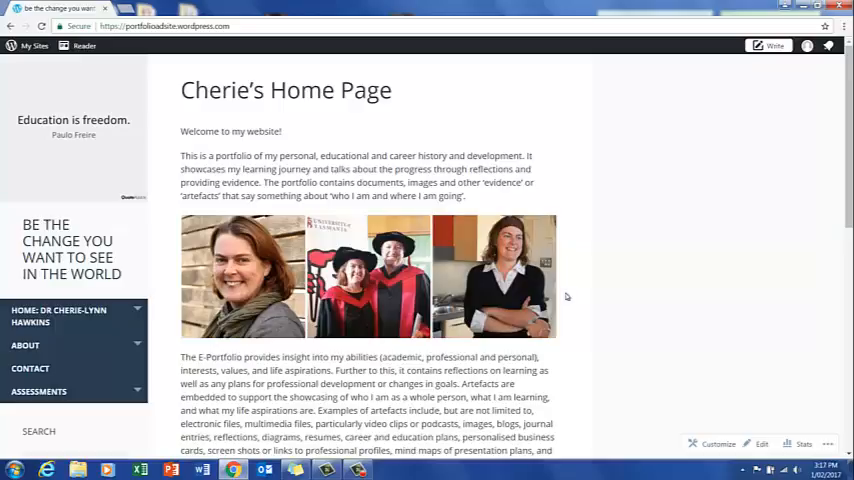
mouse_move(70, 316)
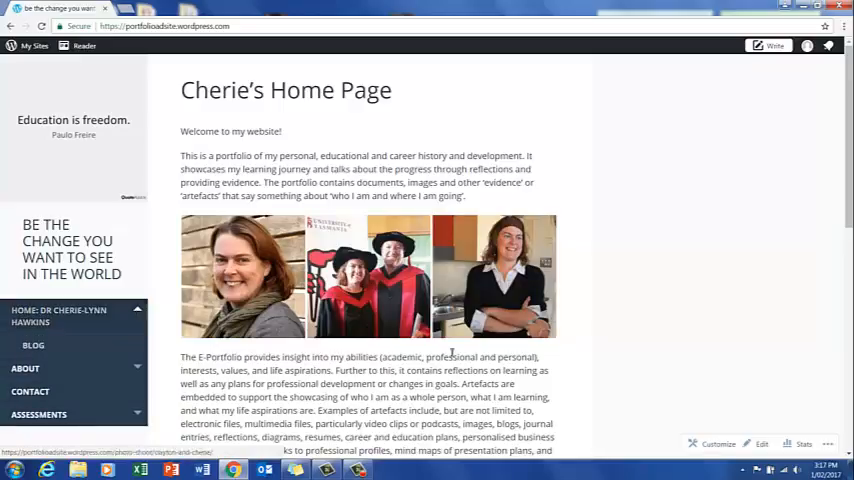
scroll(down, 3)
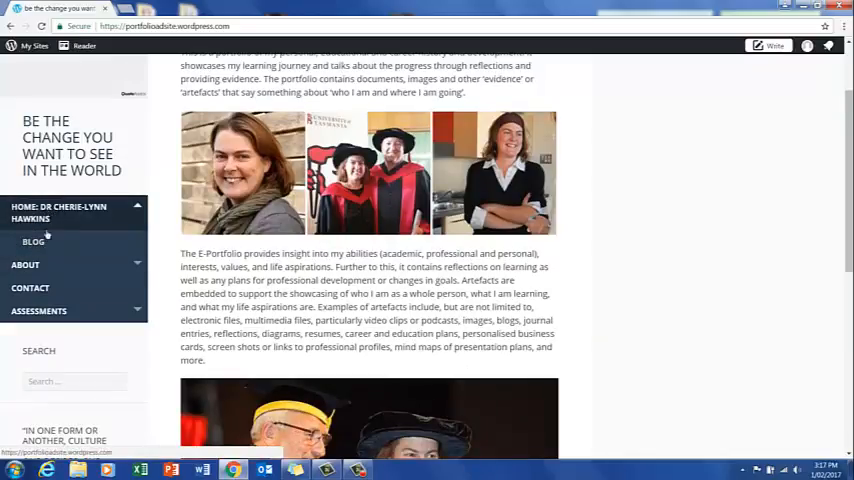
View the Blog page with its header image and 'First blog post'.
click(28, 240)
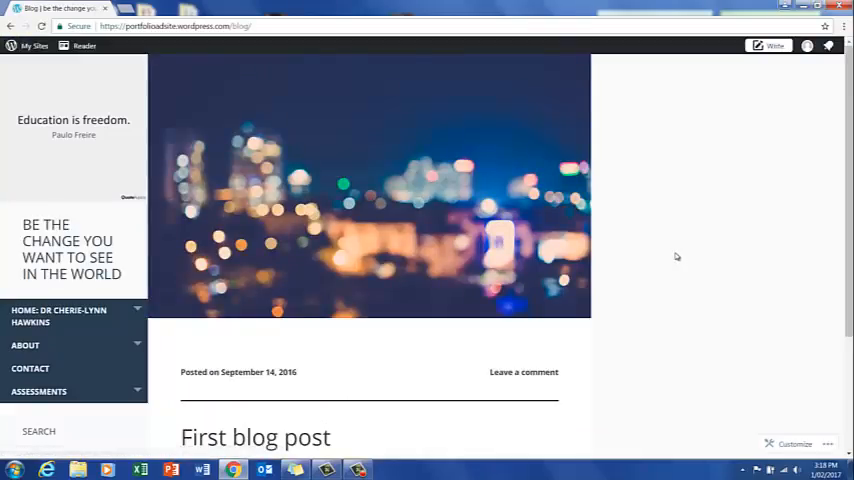
scroll(down, 3)
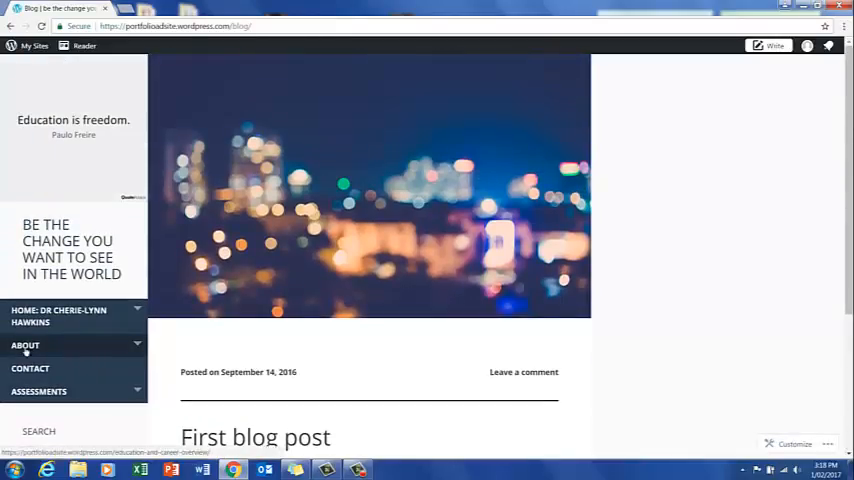
Read the About Me page biography under 'A Snapshot of Me'.
click(24, 344)
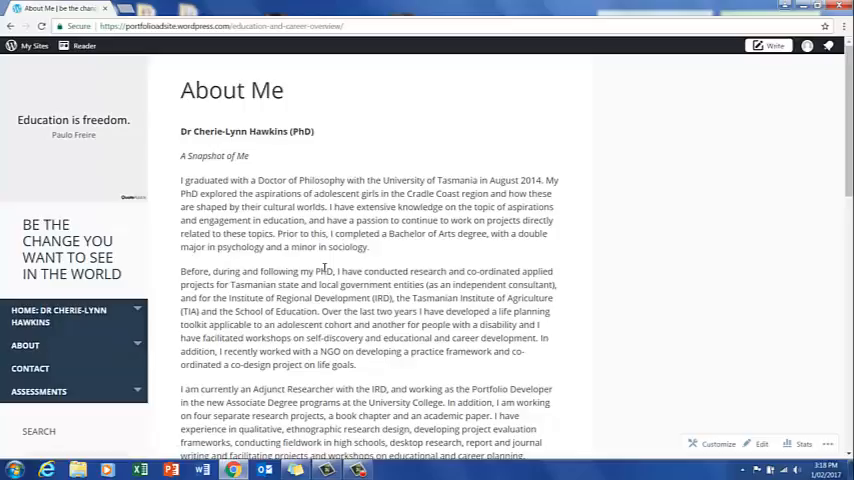
scroll(down, 3)
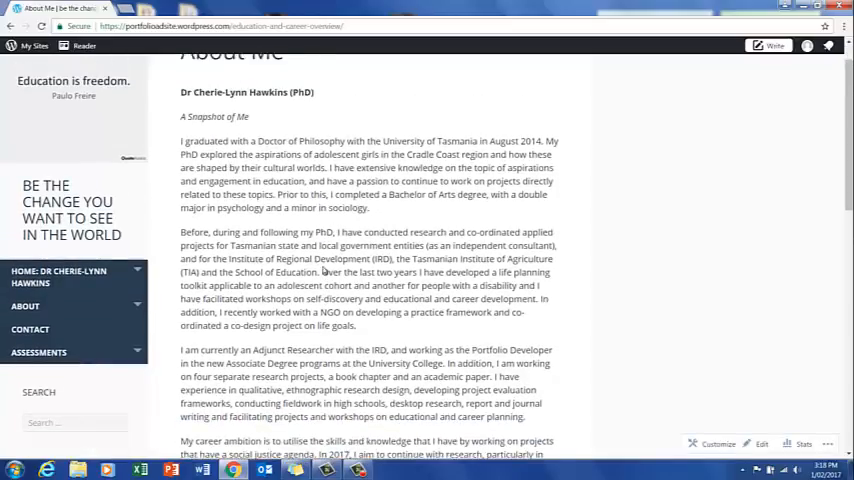
mouse_move(372, 388)
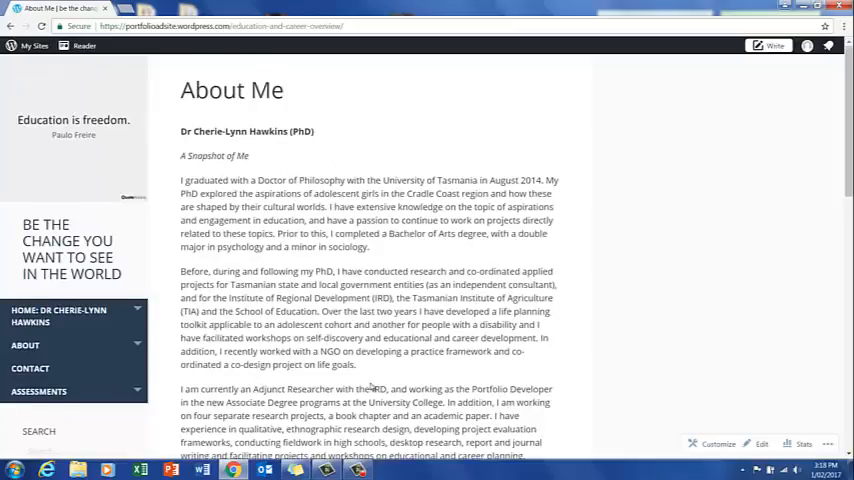
scroll(down, 3)
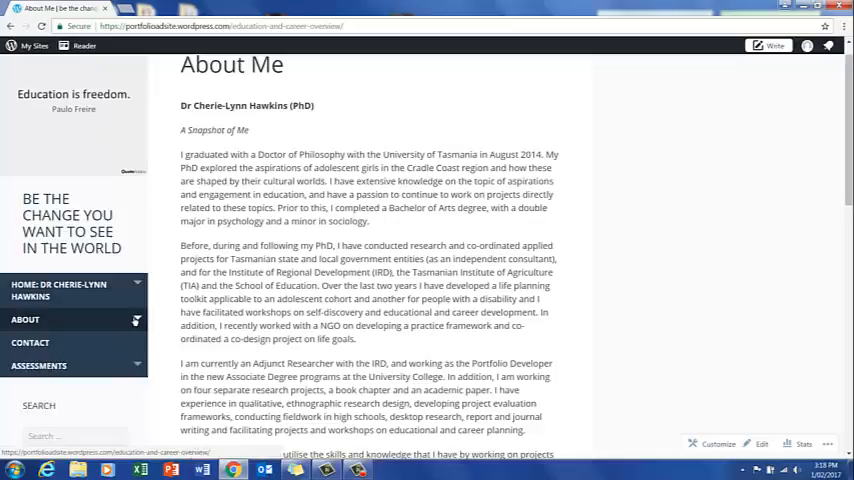
Look at the nearly empty Personal Profile sub-page, then return to About Me.
click(28, 320)
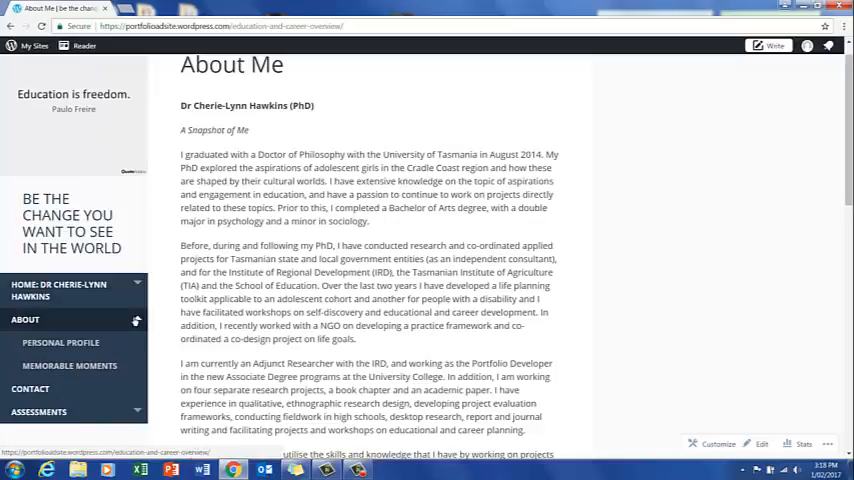
mouse_move(60, 342)
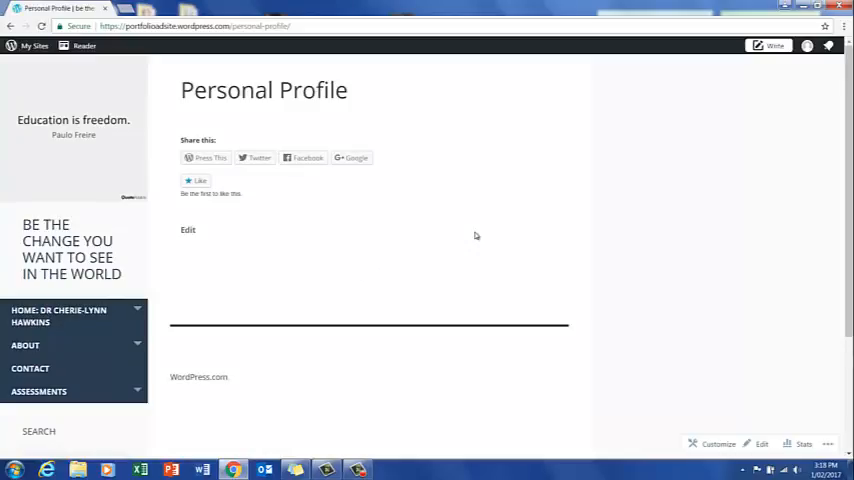
mouse_move(388, 324)
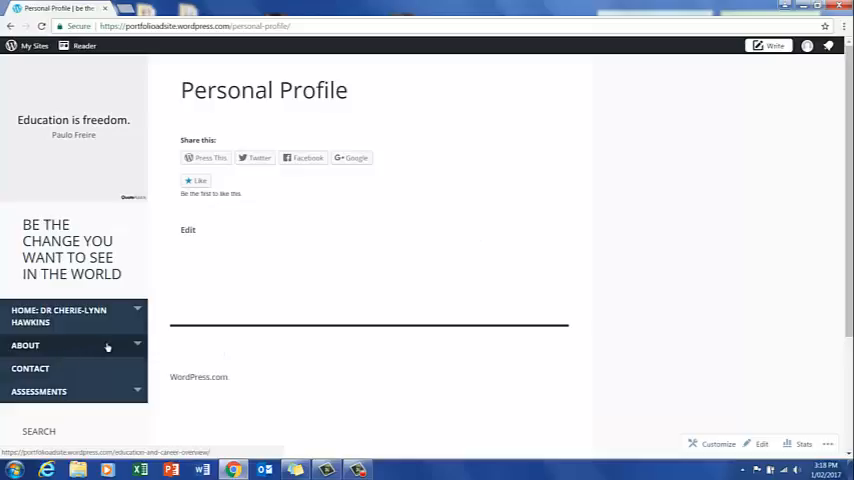
click(24, 344)
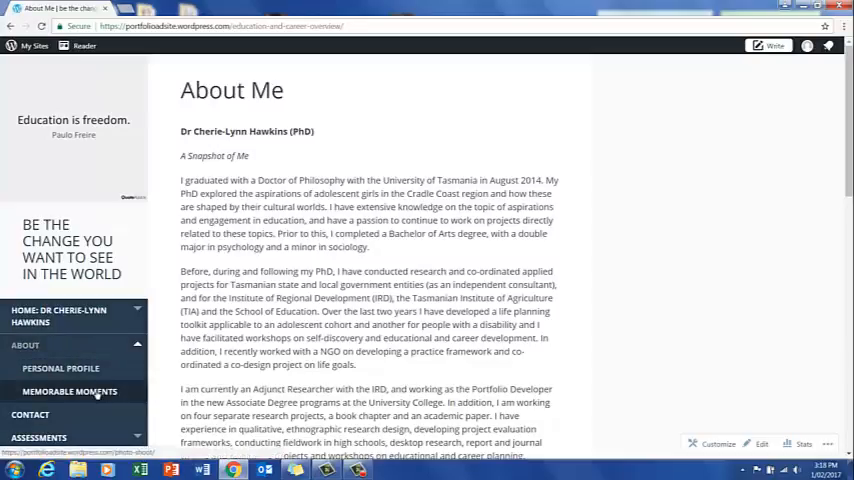
click(72, 392)
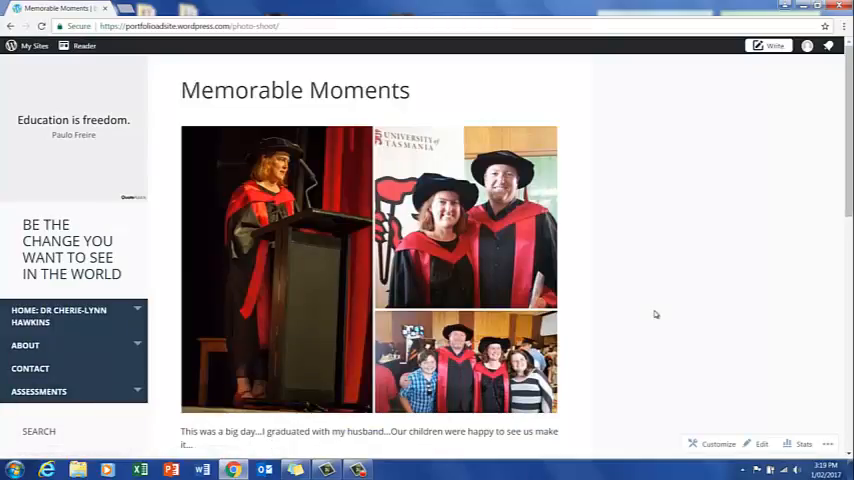
scroll(down, 3)
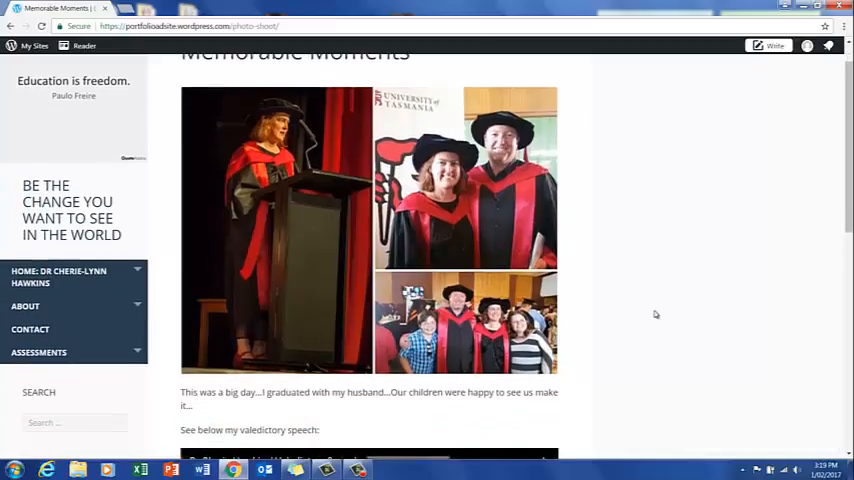
scroll(down, 3)
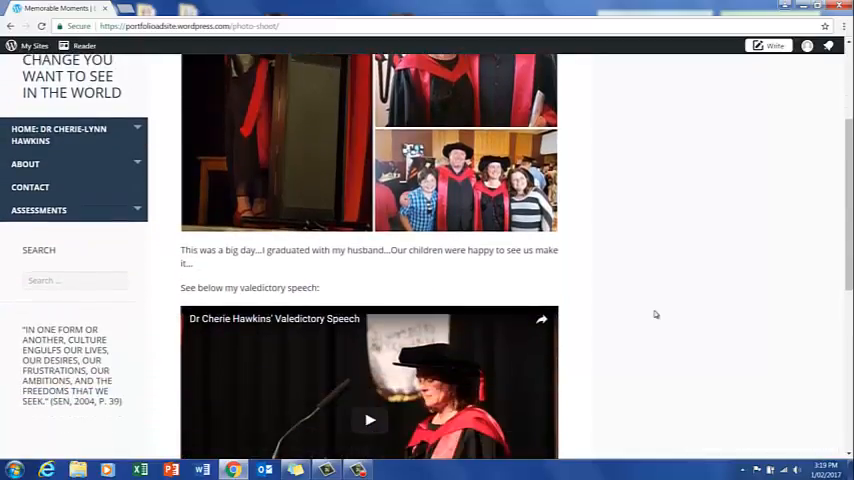
scroll(up, 3)
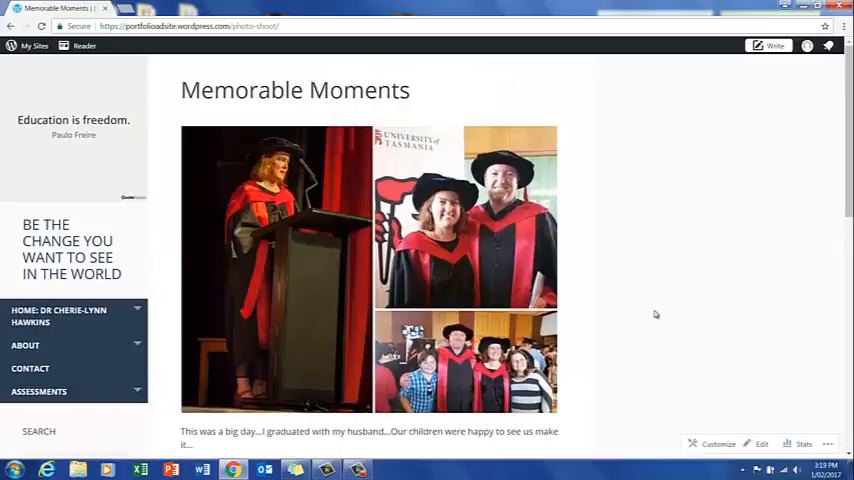
scroll(down, 3)
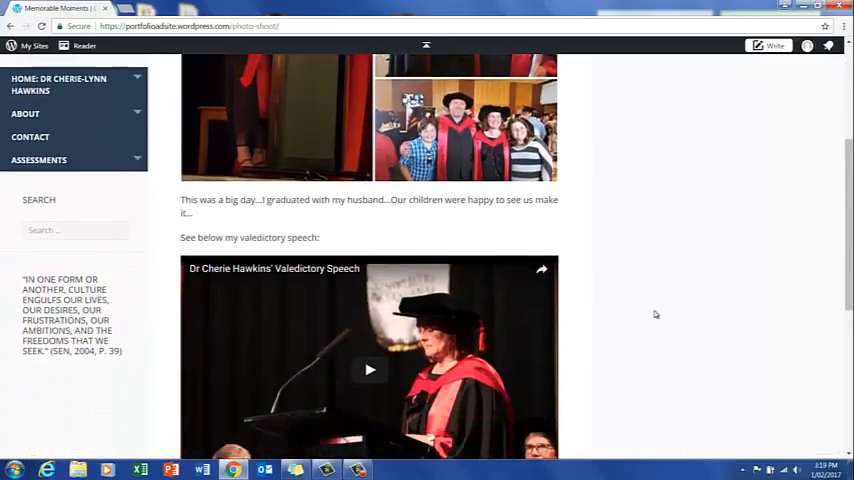
scroll(down, 3)
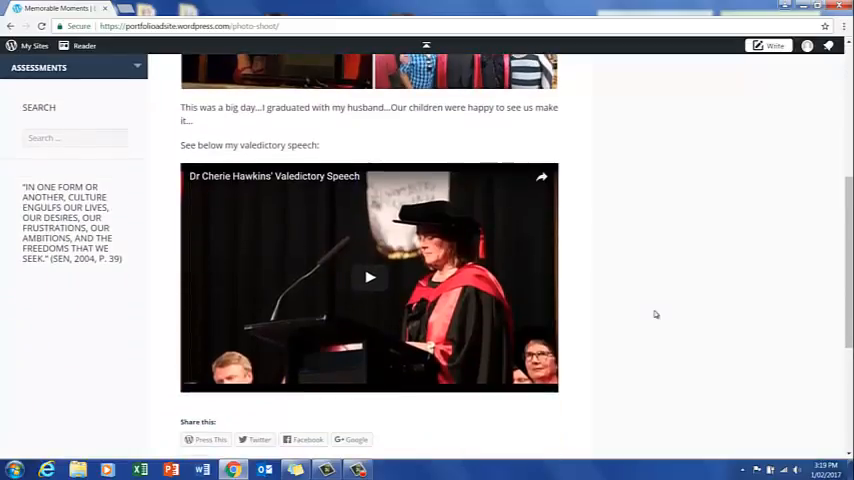
scroll(up, 3)
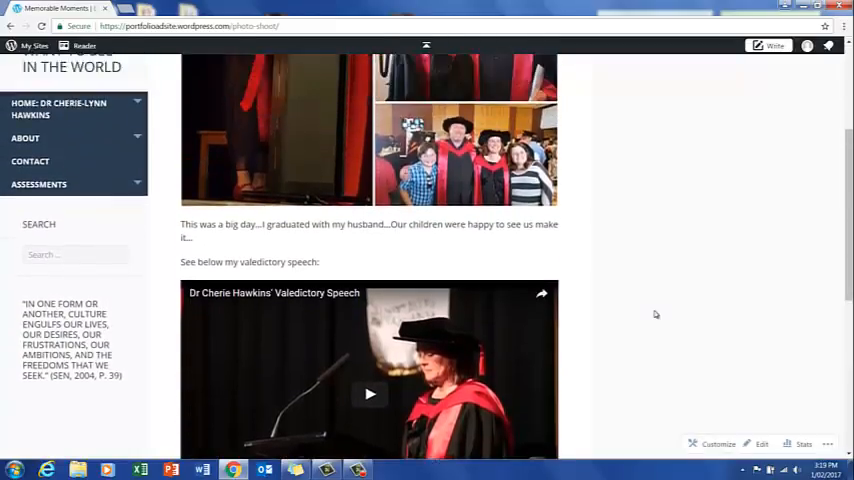
scroll(up, 3)
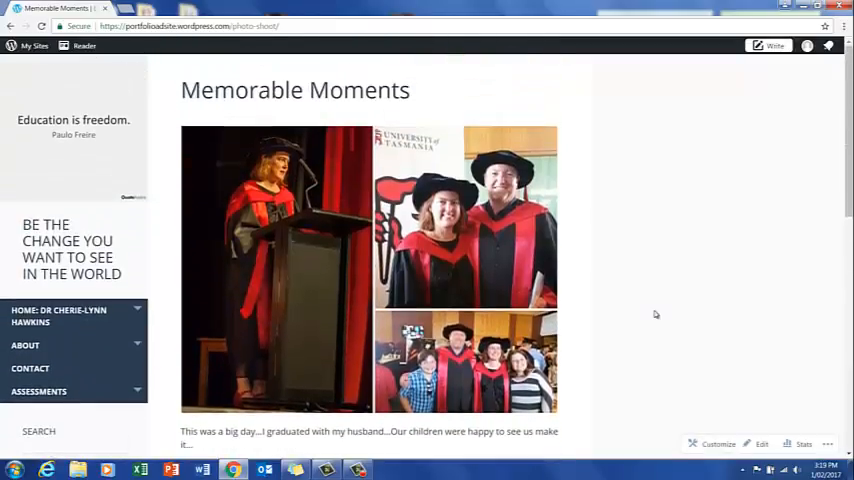
mouse_move(30, 368)
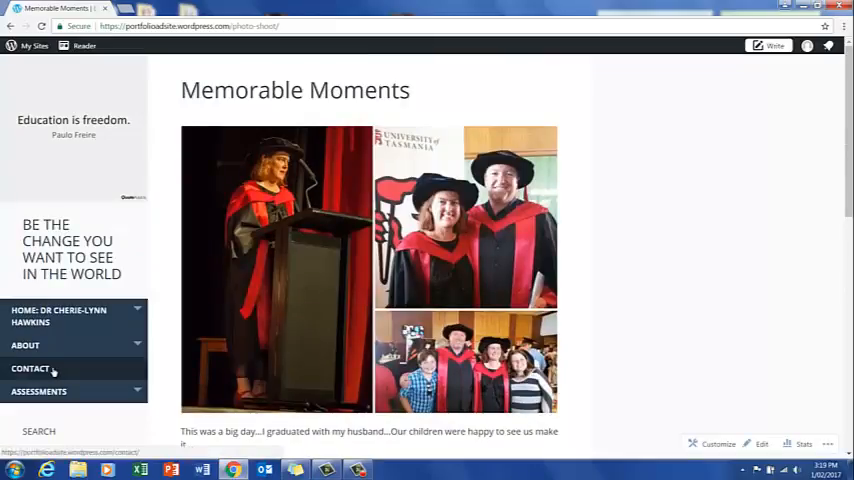
View the Contact page with its pre-filled name, email and website form.
click(30, 368)
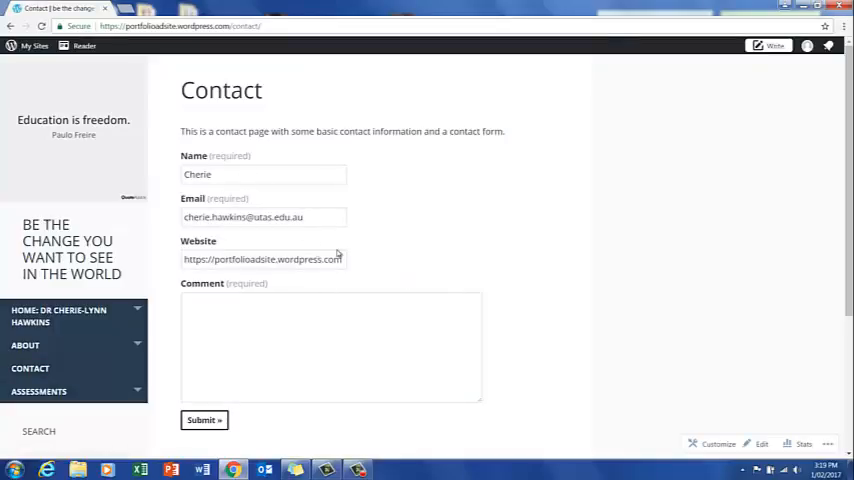
scroll(down, 3)
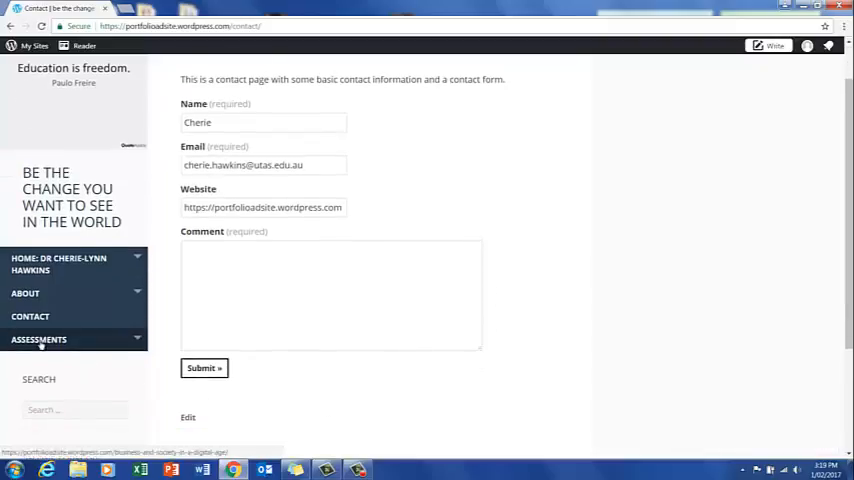
Read the Assessments page task descriptions and reveal its three sub-pages.
click(40, 340)
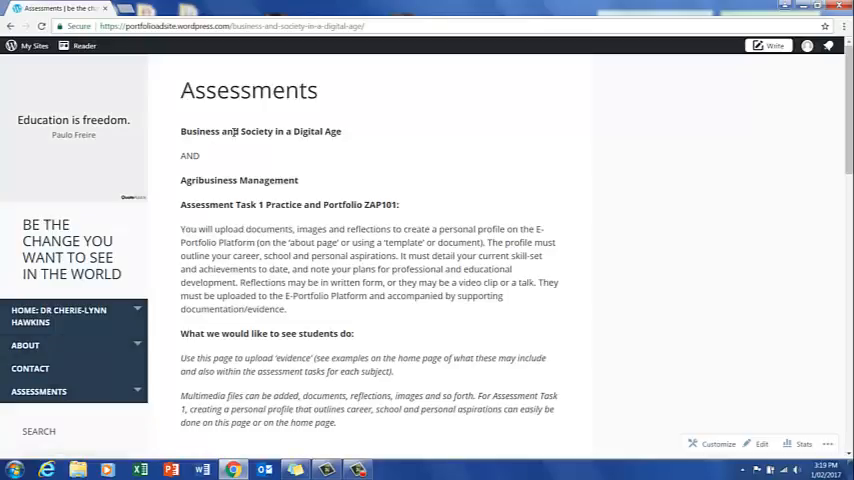
mouse_move(452, 334)
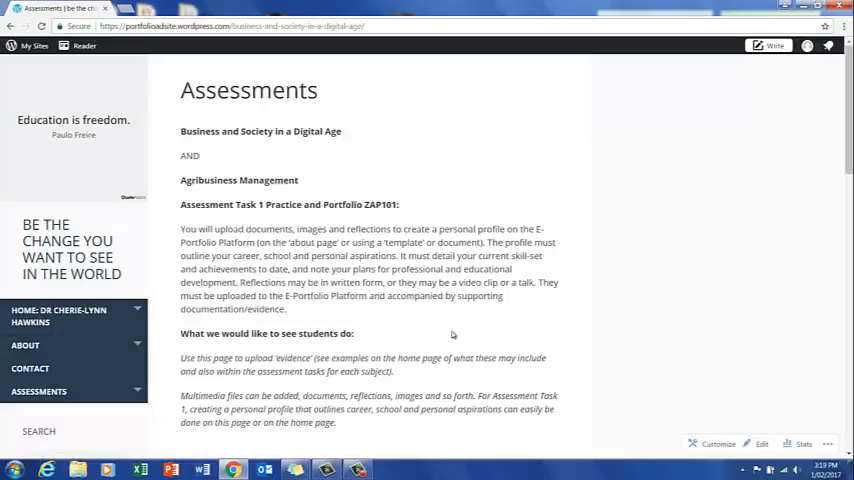
mouse_move(454, 332)
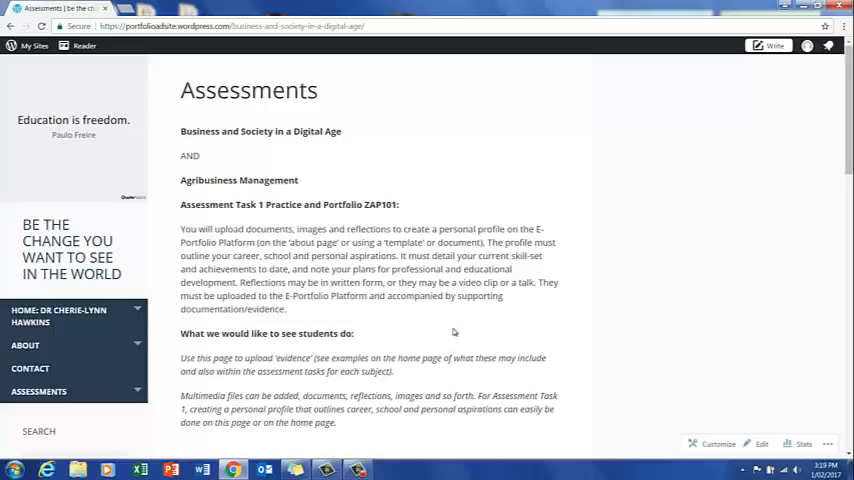
mouse_move(238, 148)
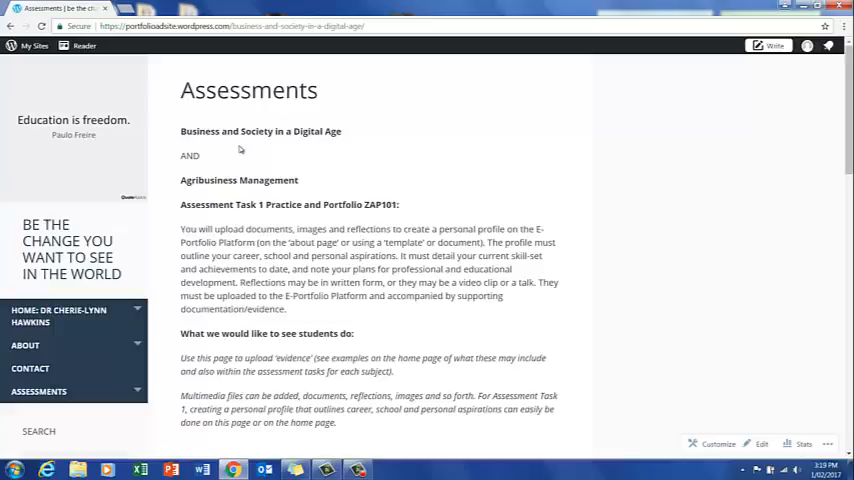
mouse_move(268, 218)
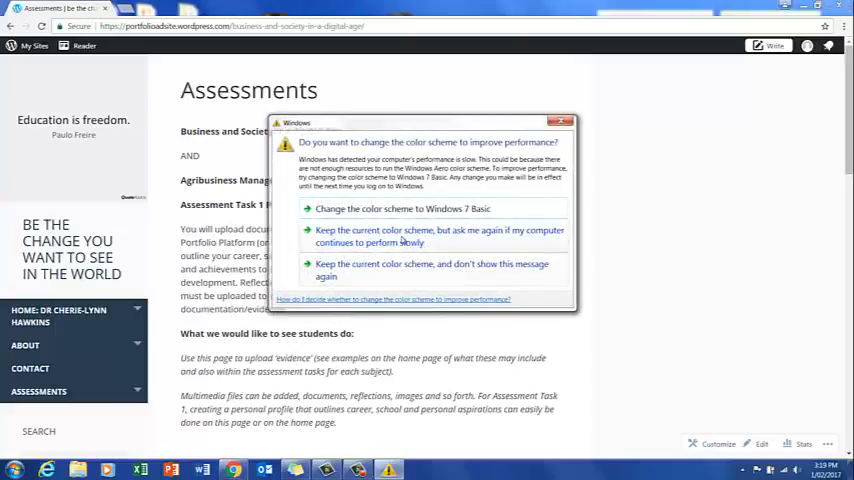
click(562, 122)
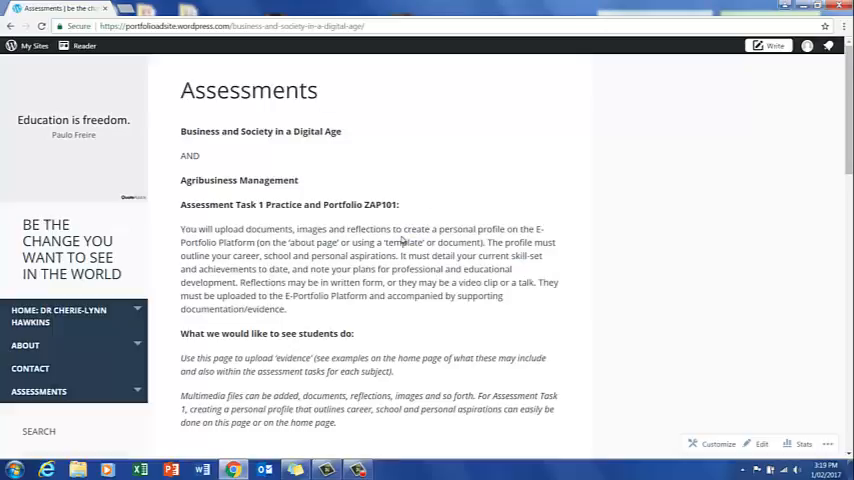
mouse_move(548, 340)
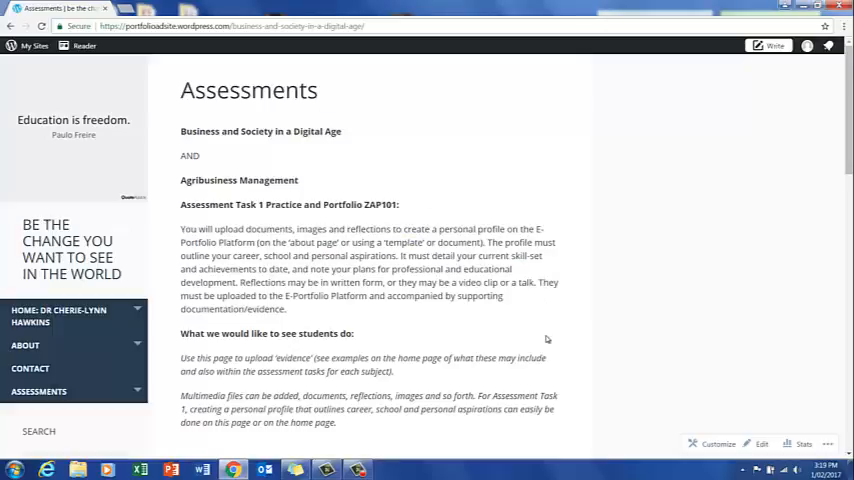
scroll(down, 3)
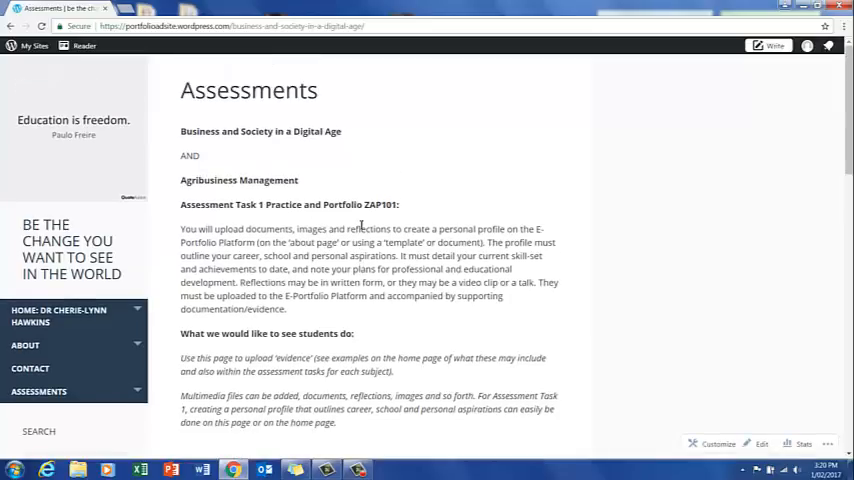
mouse_move(272, 270)
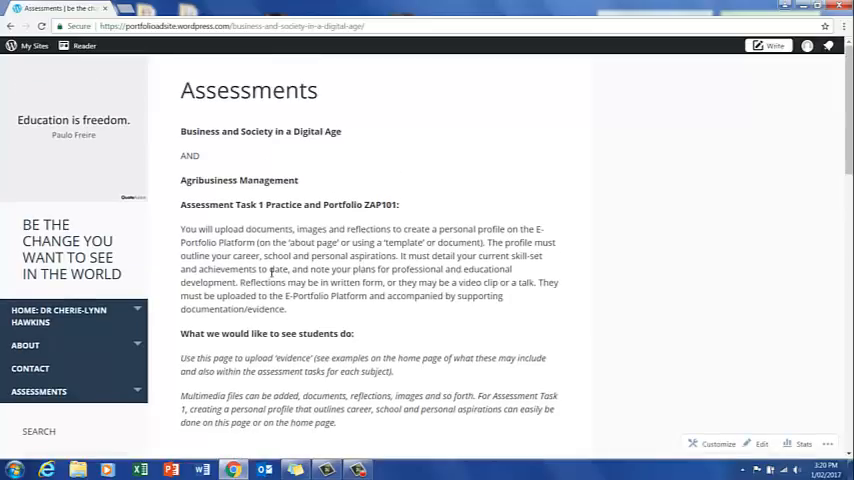
scroll(down, 3)
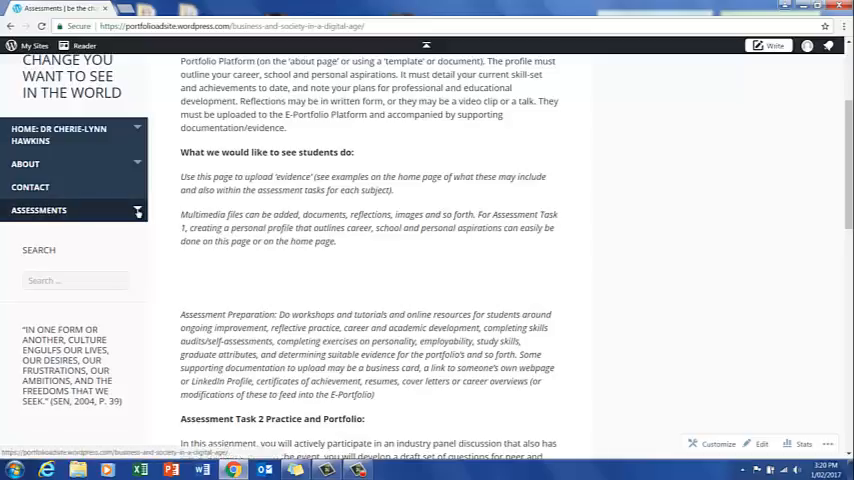
click(38, 210)
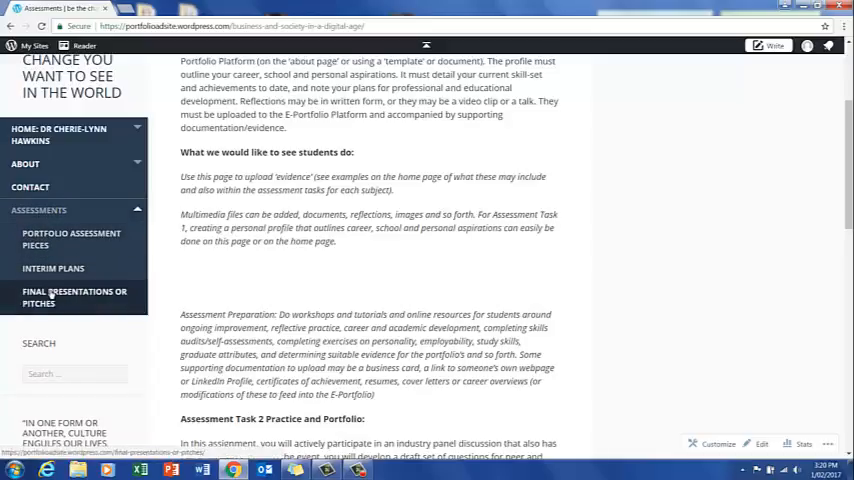
mouse_move(66, 244)
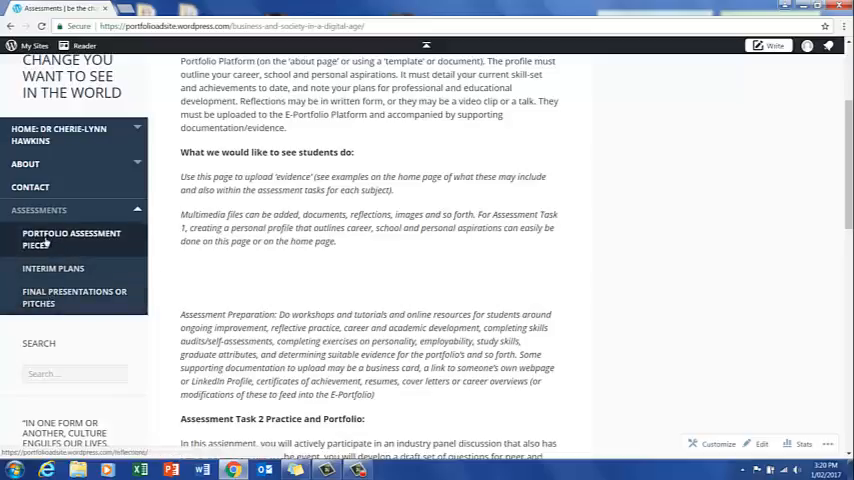
Check the nearly empty Portfolio Assessment Pieces page, then return to Assessments with sub-pages listed.
click(72, 240)
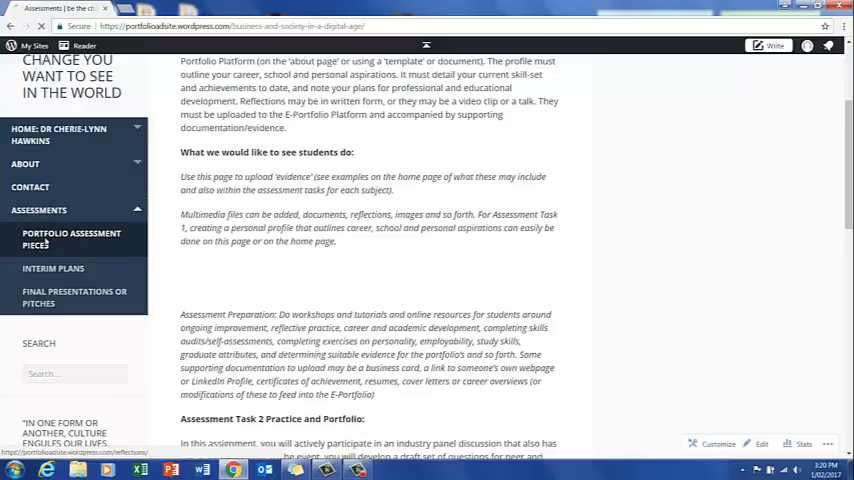
click(72, 240)
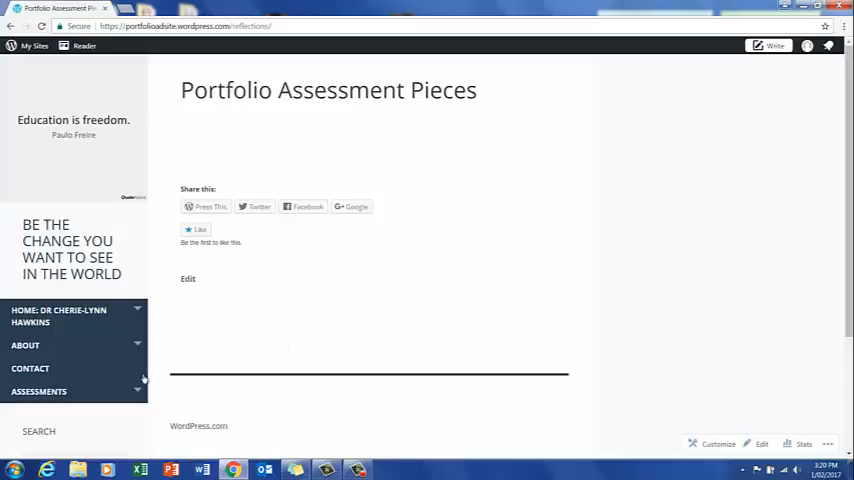
click(50, 392)
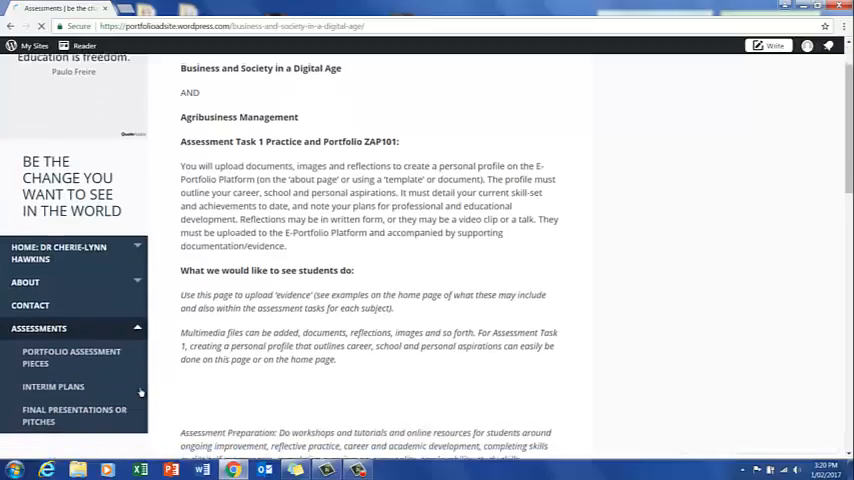
click(50, 388)
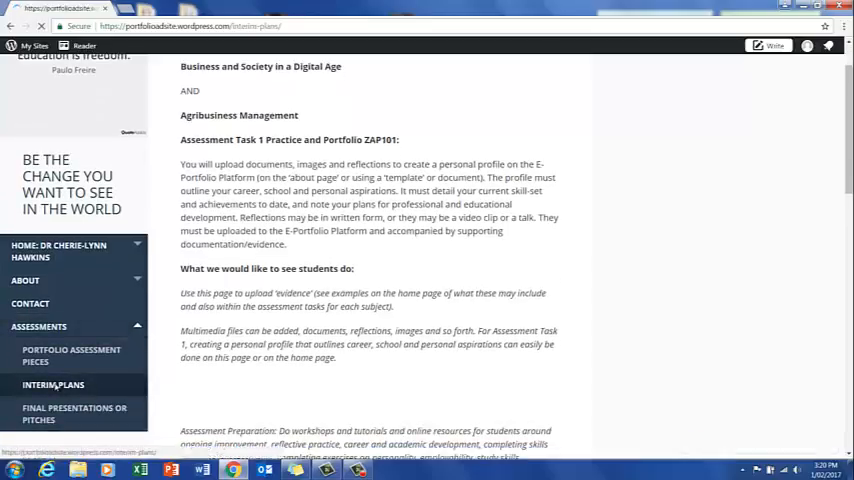
Read the Interim Plans page with its Student Learning Plan task and template link.
click(64, 384)
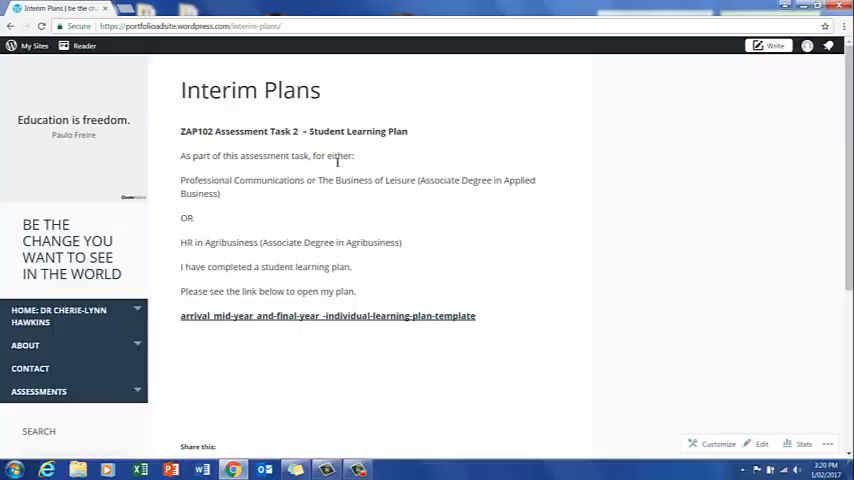
mouse_move(396, 146)
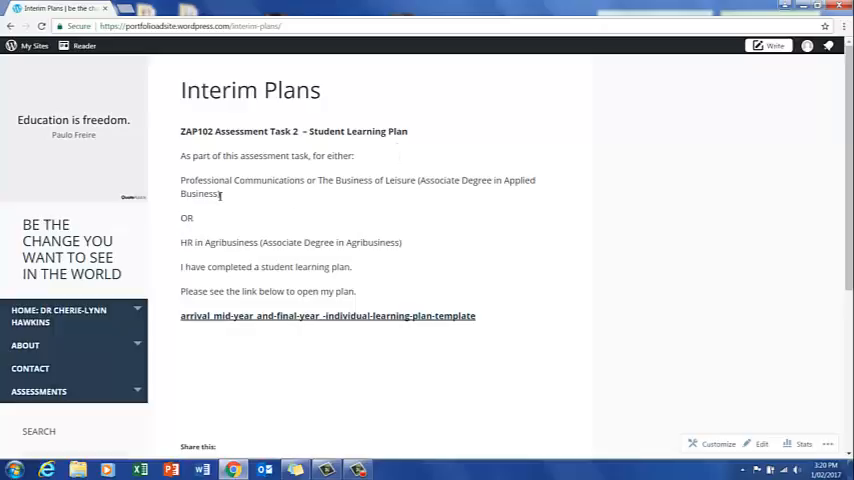
mouse_move(296, 194)
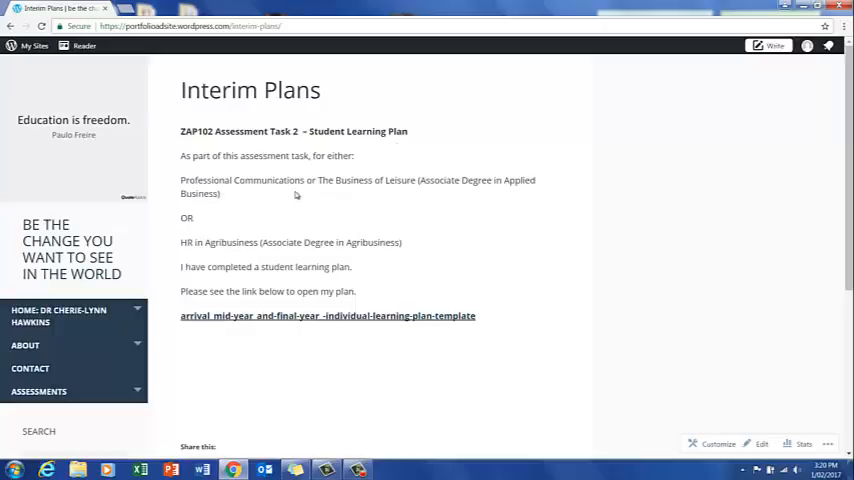
mouse_move(372, 186)
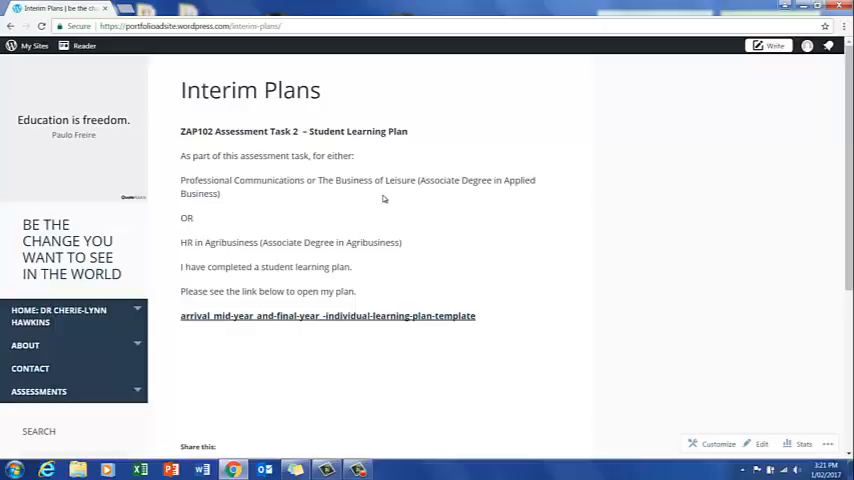
mouse_move(268, 330)
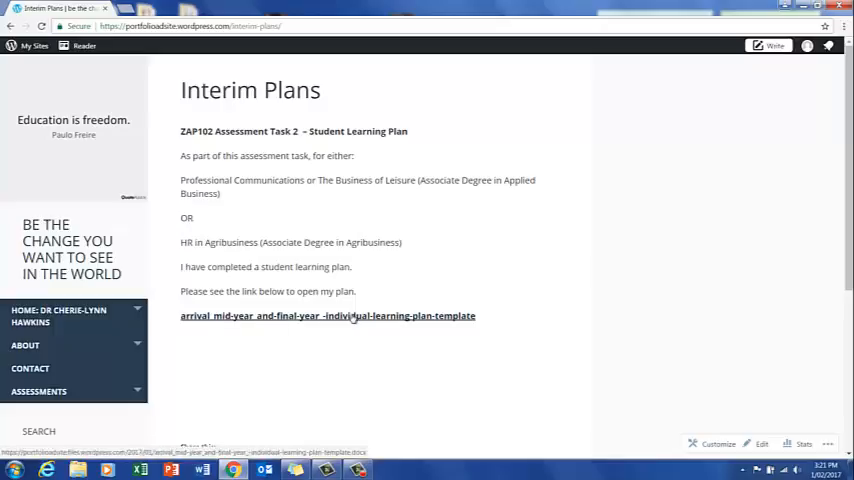
mouse_move(340, 316)
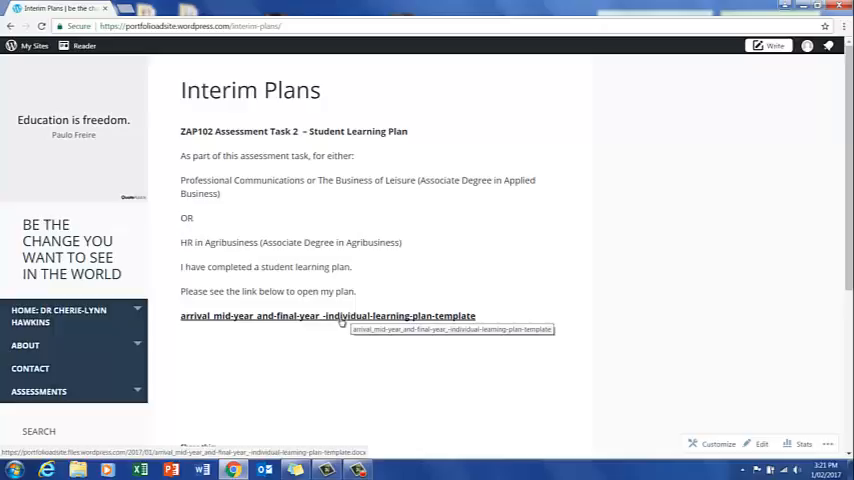
scroll(down, 3)
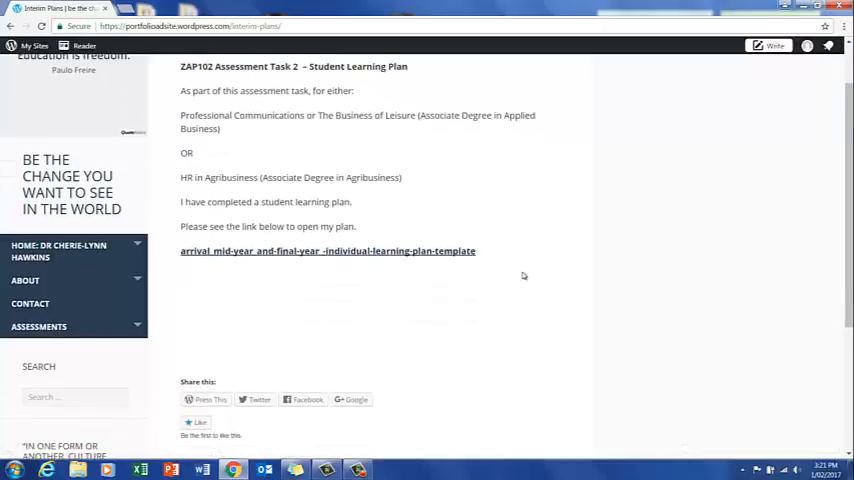
scroll(up, 3)
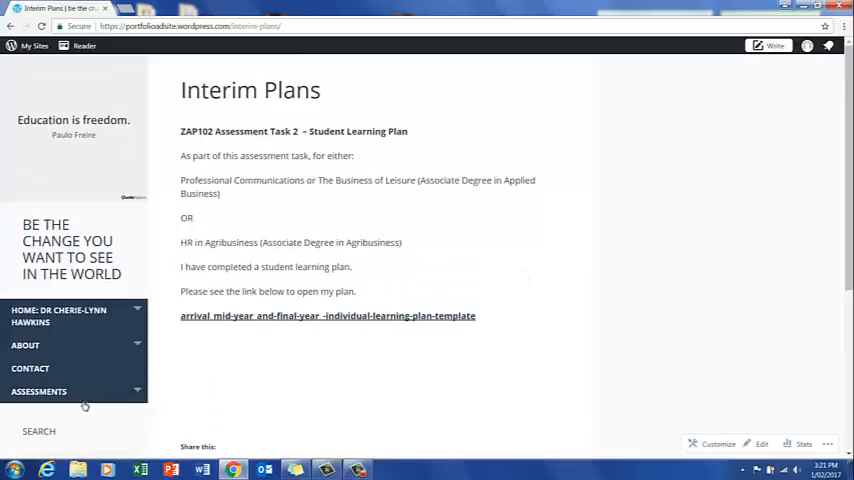
List the Assessments sub-pages again from the Interim Plans page.
click(42, 392)
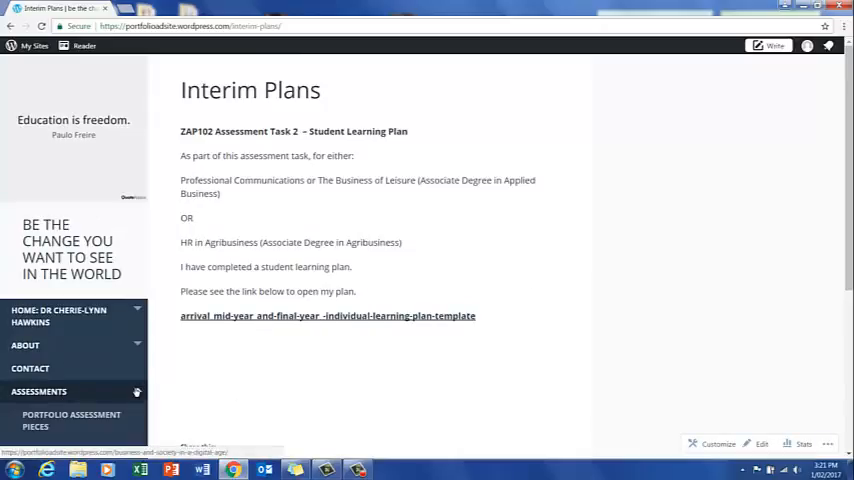
scroll(down, 3)
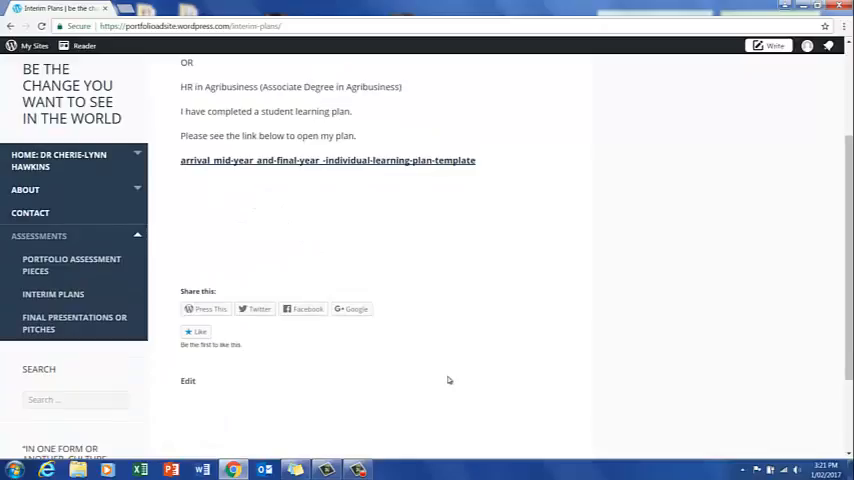
mouse_move(58, 324)
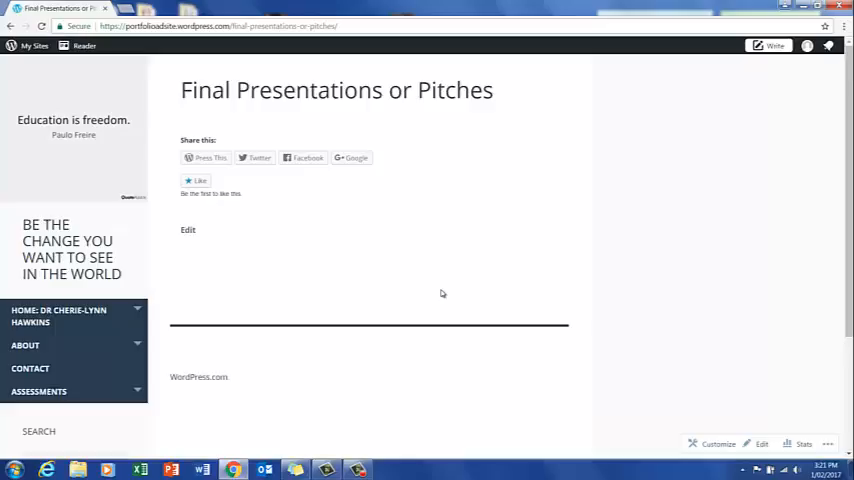
mouse_move(40, 392)
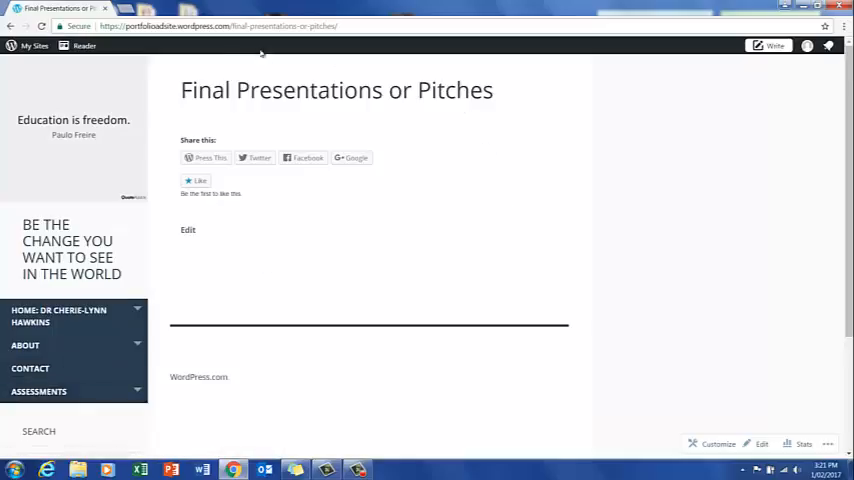
mouse_move(462, 264)
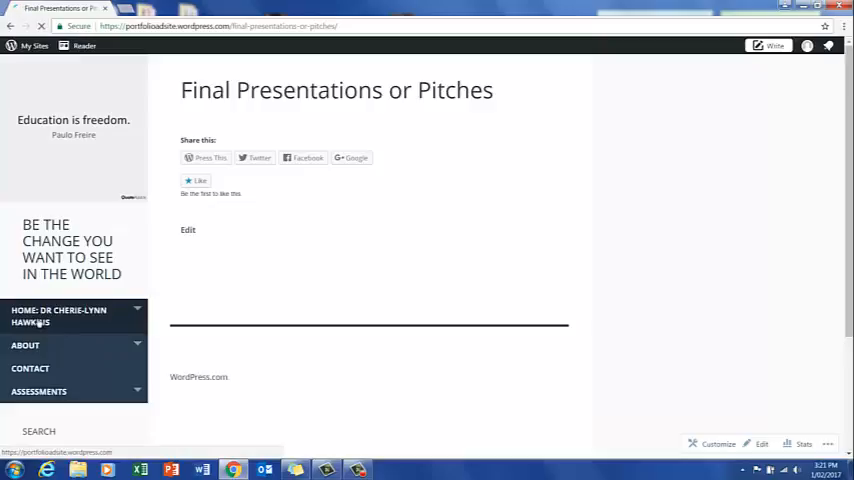
Return to Cherie's Home Page and skim its content.
click(58, 316)
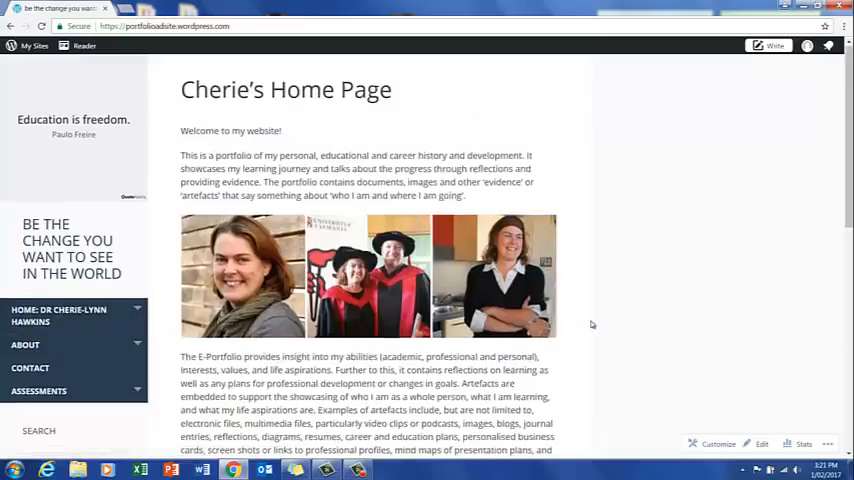
scroll(down, 3)
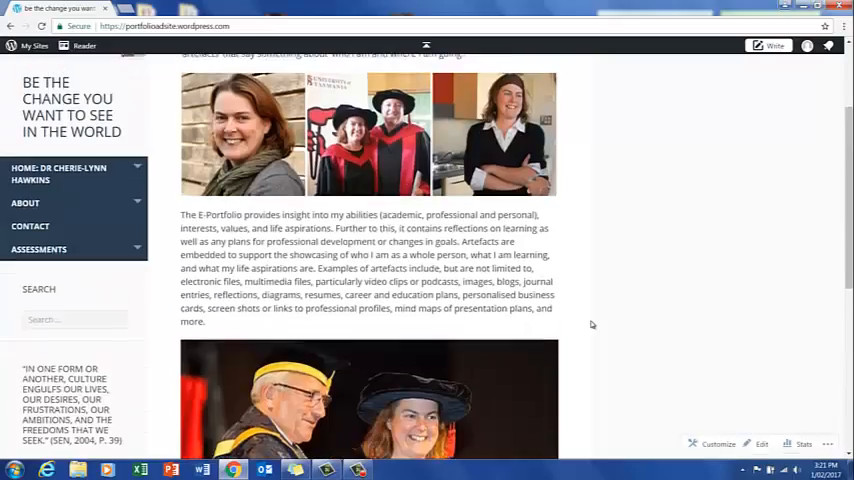
scroll(up, 3)
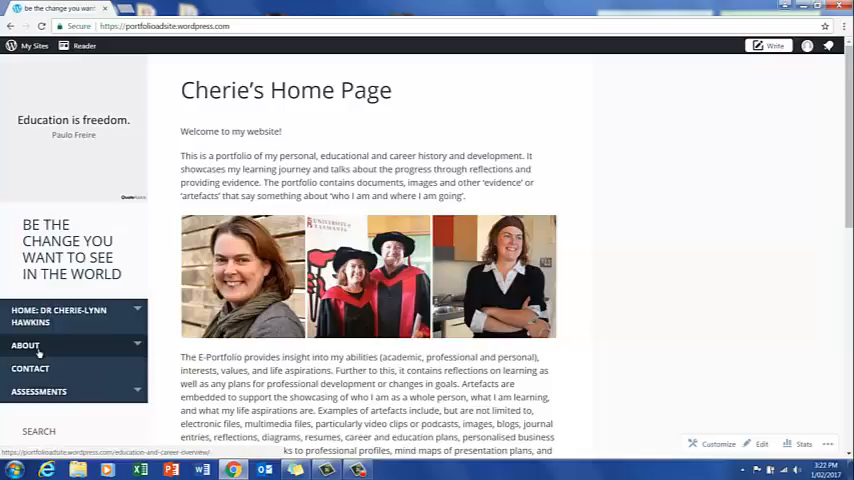
Revisit the About Me page and scroll through it.
click(36, 344)
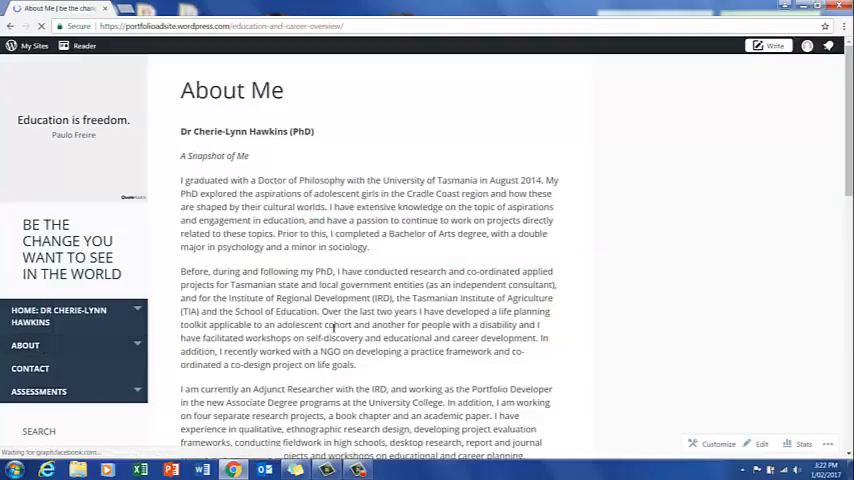
scroll(down, 3)
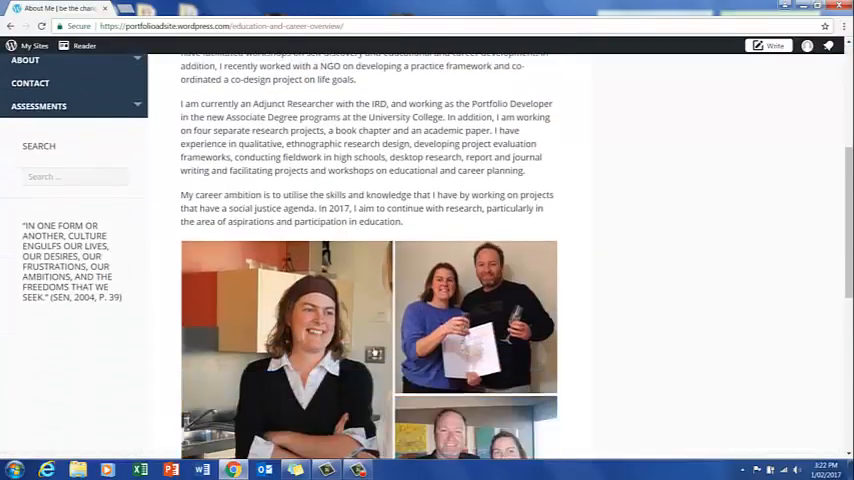
scroll(up, 3)
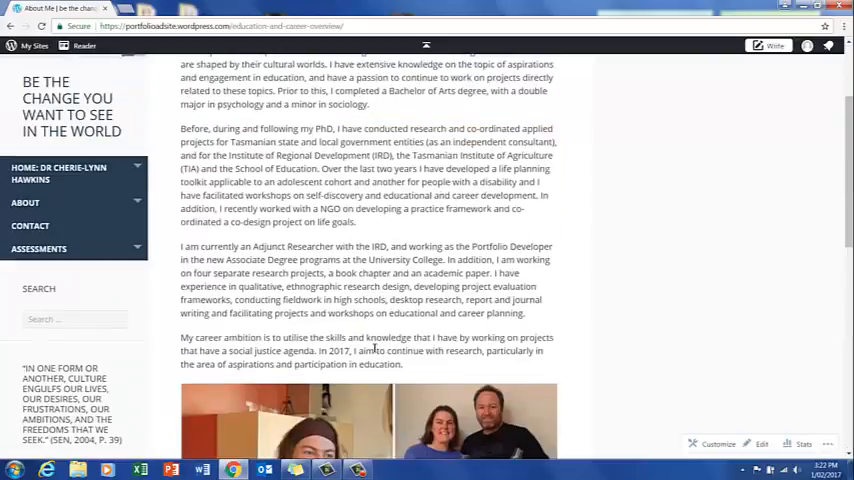
scroll(up, 3)
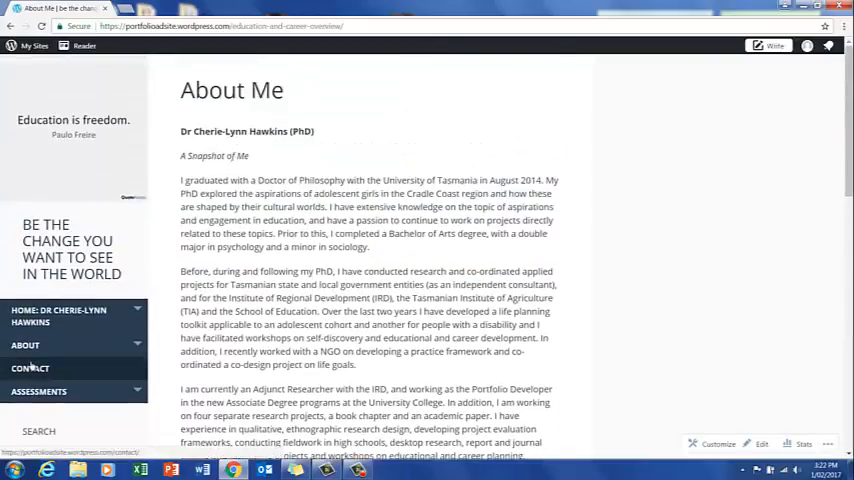
Briefly revisit the Assessments page, then land back on the home page.
click(46, 392)
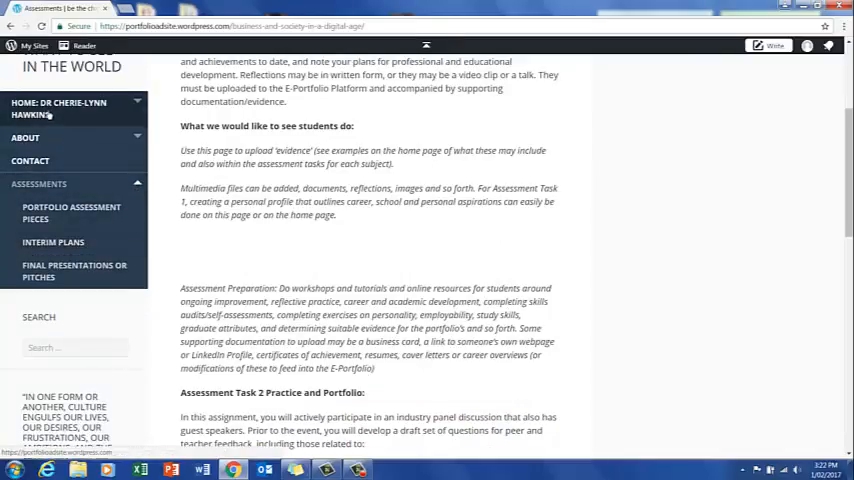
click(56, 108)
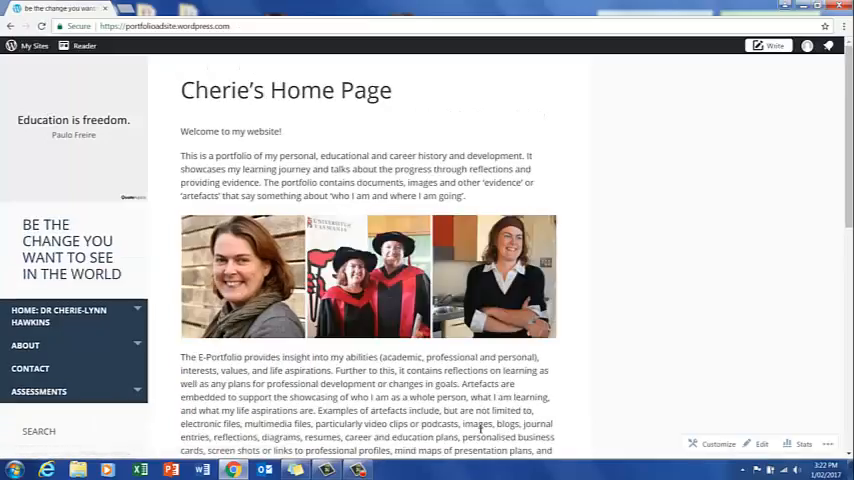